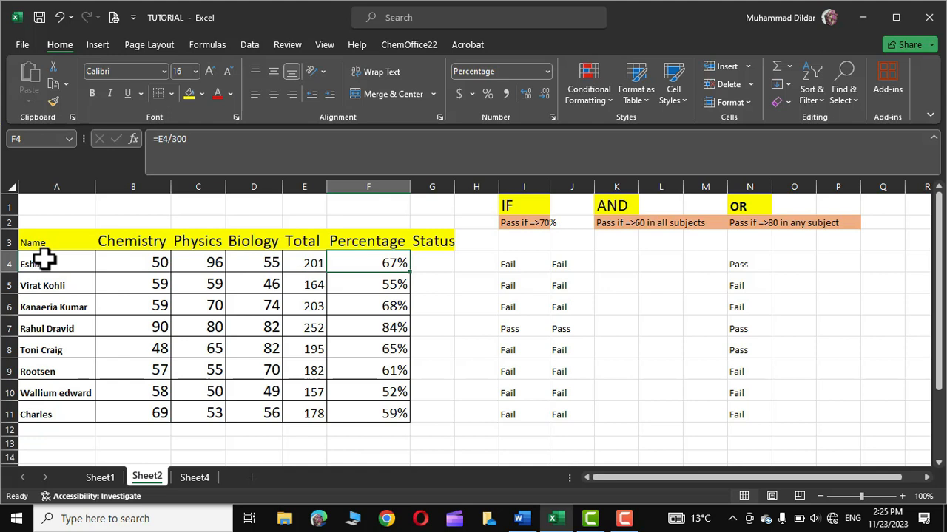
- In Excel, select the marks table A3:F11 and copy it with the Copy command
left_click_drag(33, 242, 198, 348)
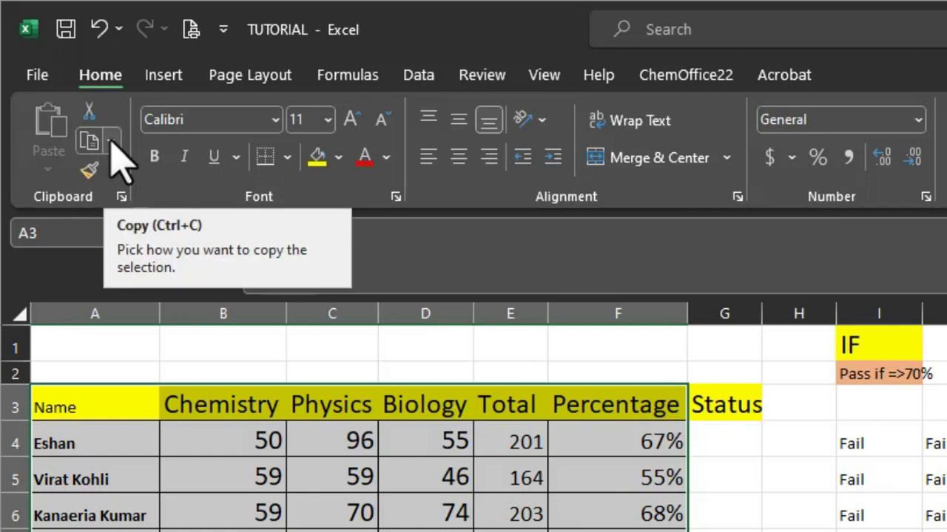
left_click(118, 141)
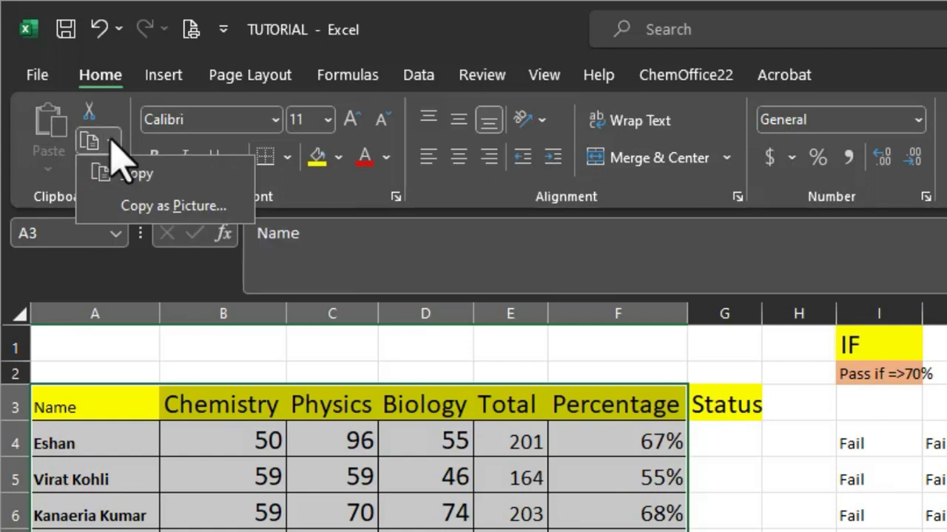
mouse_move(137, 173)
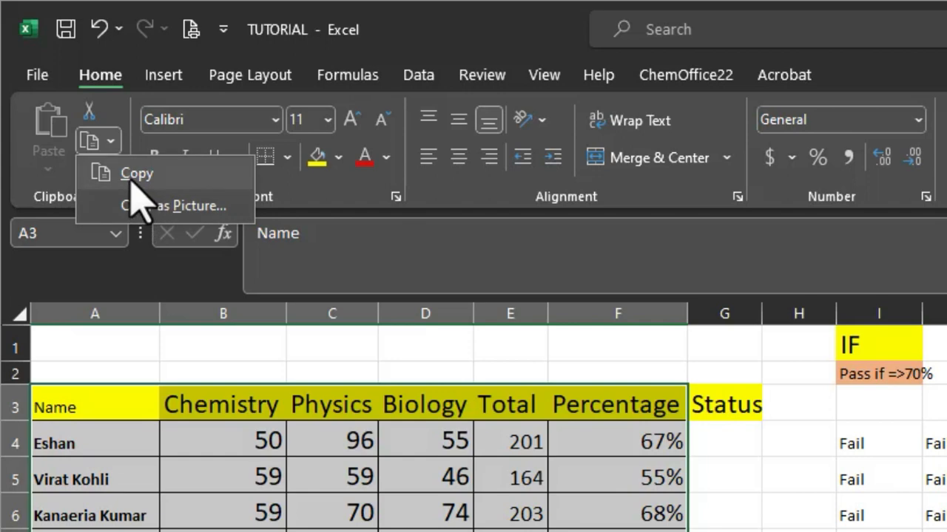
left_click(136, 173)
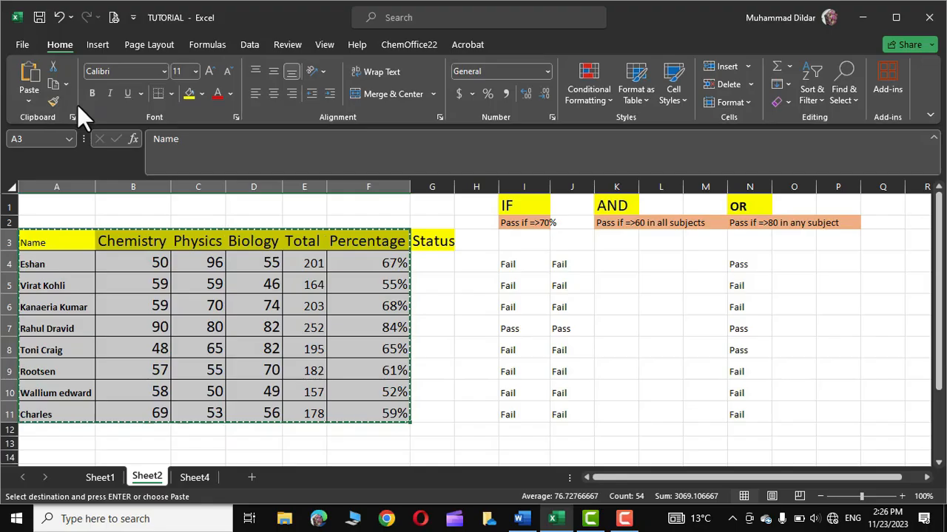
- In Word, preview the marks table with Link & Keep Source Formatting in Paste Options
left_click(521, 518)
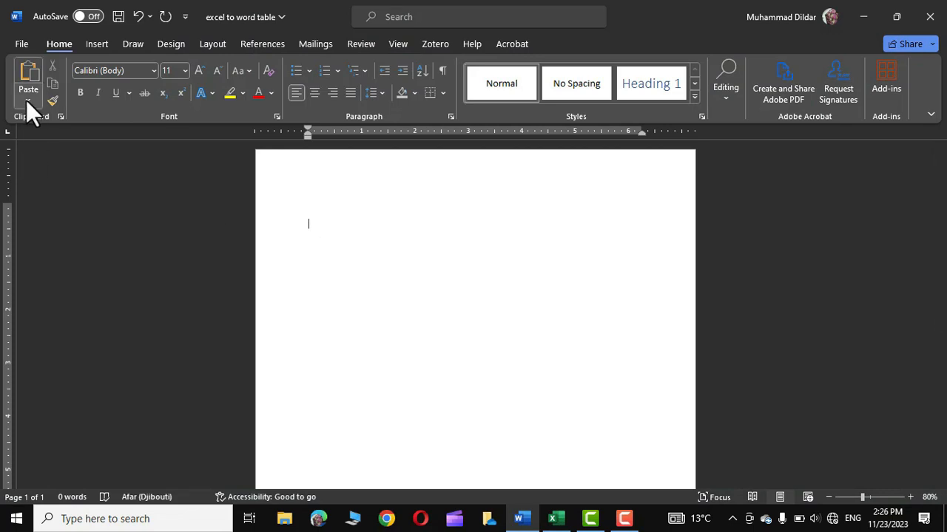
mouse_move(28, 81)
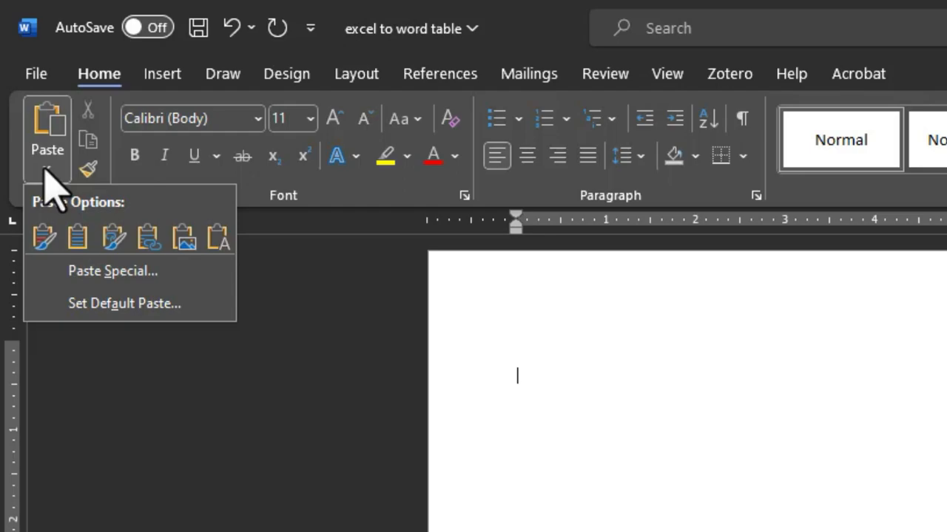
left_click(42, 125)
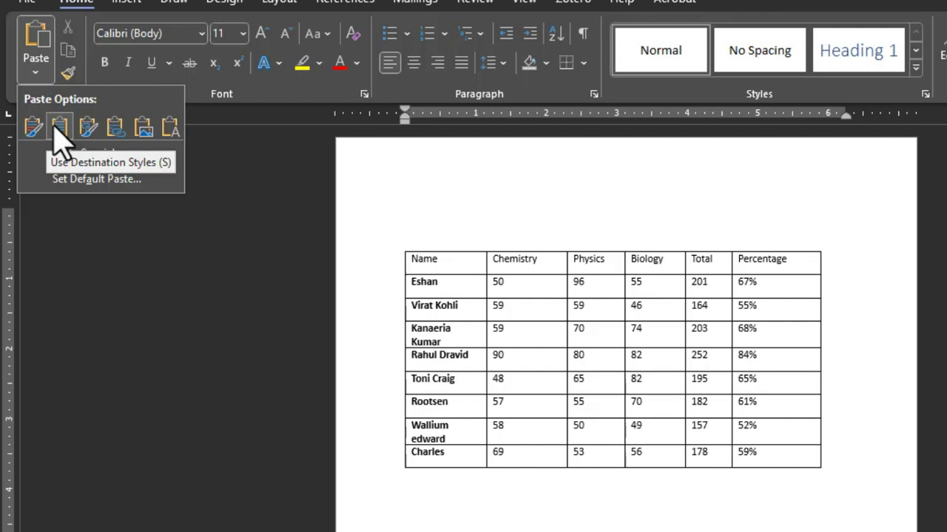
mouse_move(87, 128)
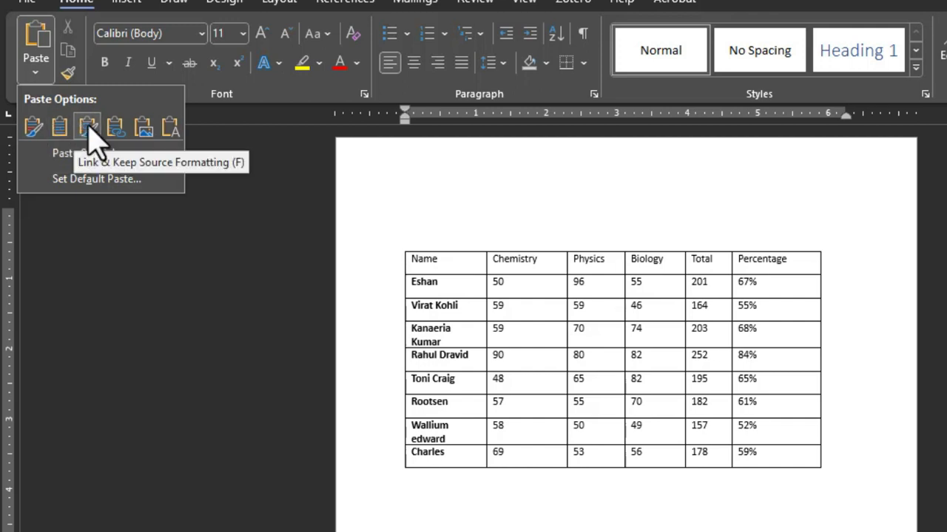
left_click(86, 126)
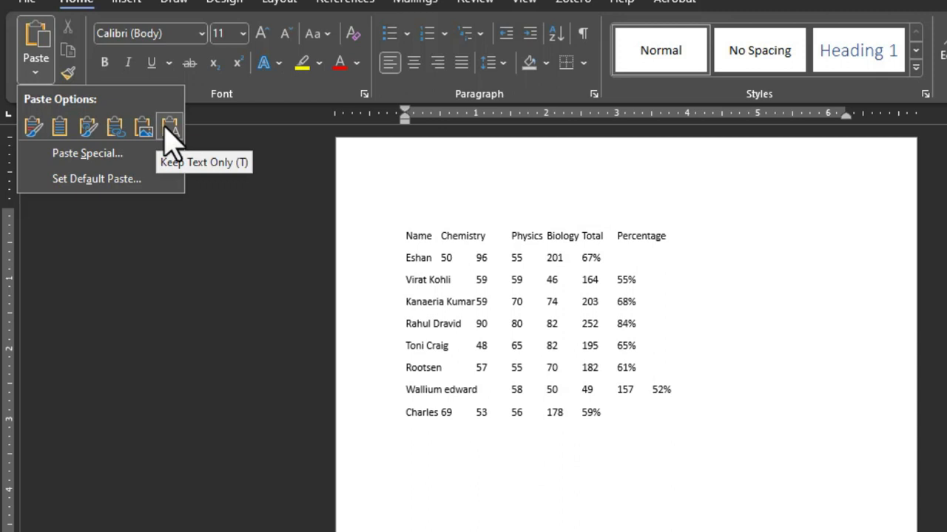
left_click(88, 127)
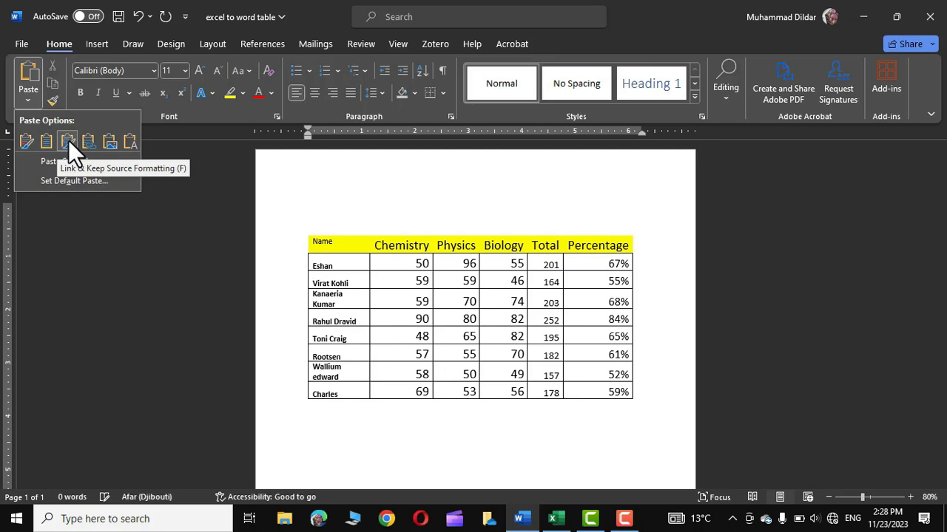
- Commit the linked paste in Word, then change cell B4 in Excel to 60
left_click(66, 141)
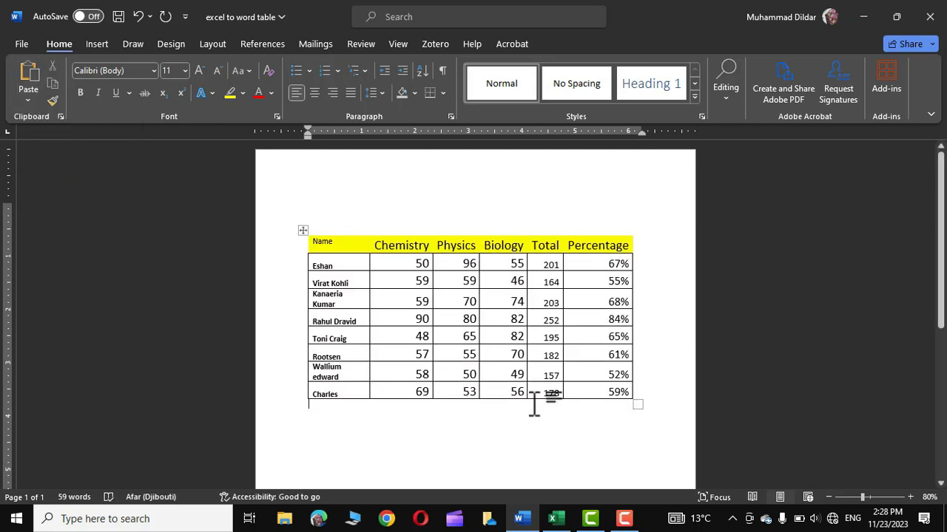
mouse_move(556, 517)
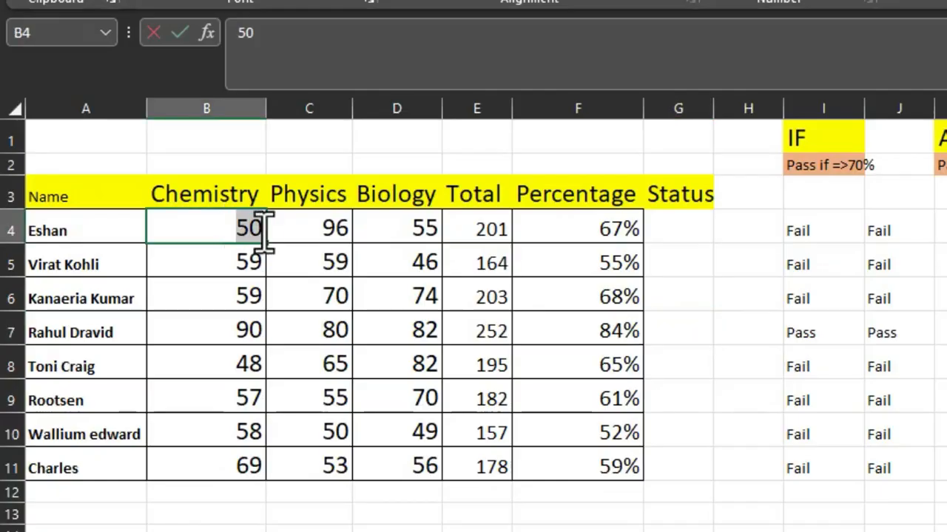
type("6")
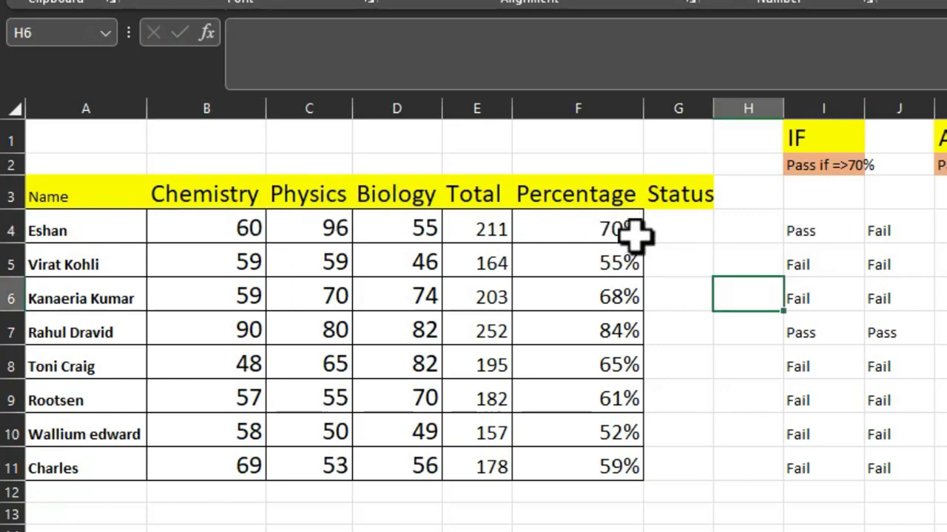
mouse_move(607, 229)
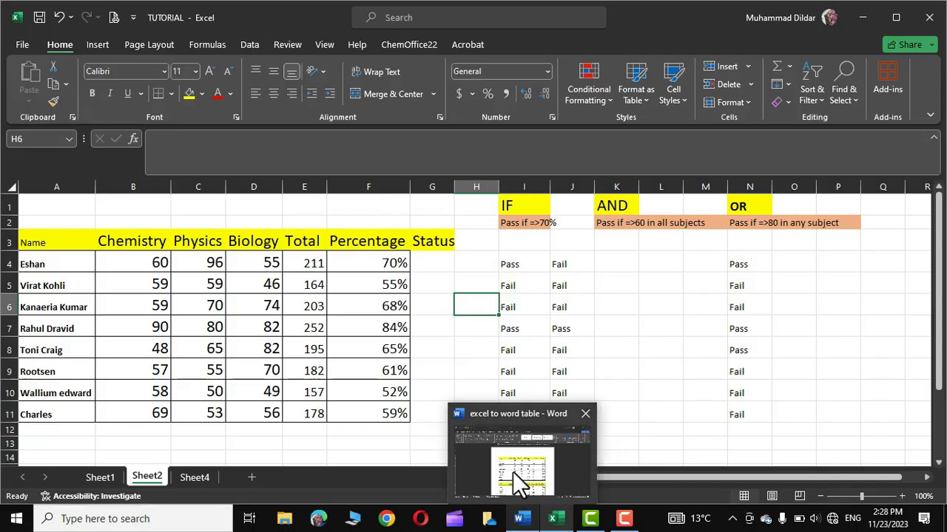
- Confirm the Word table shows 60, 211 and 70%, then delete the whole table
left_click(522, 470)
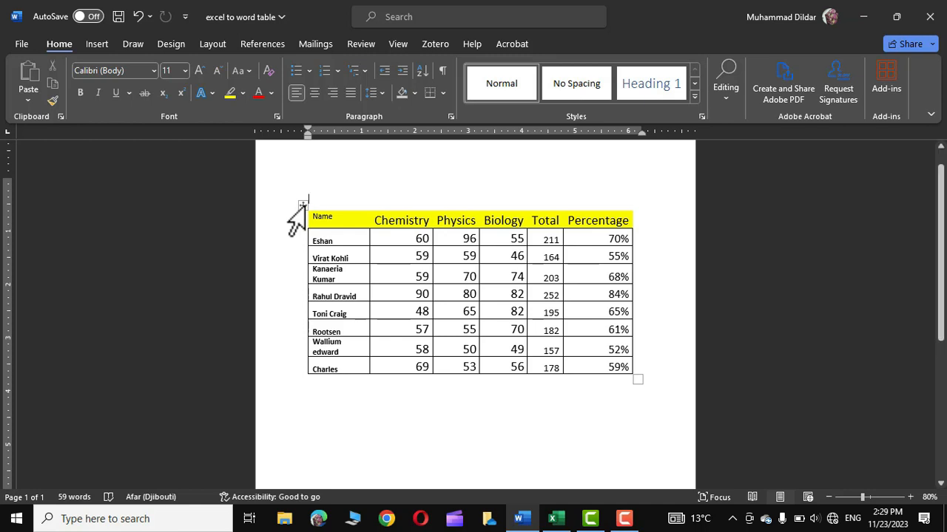
left_click(302, 208)
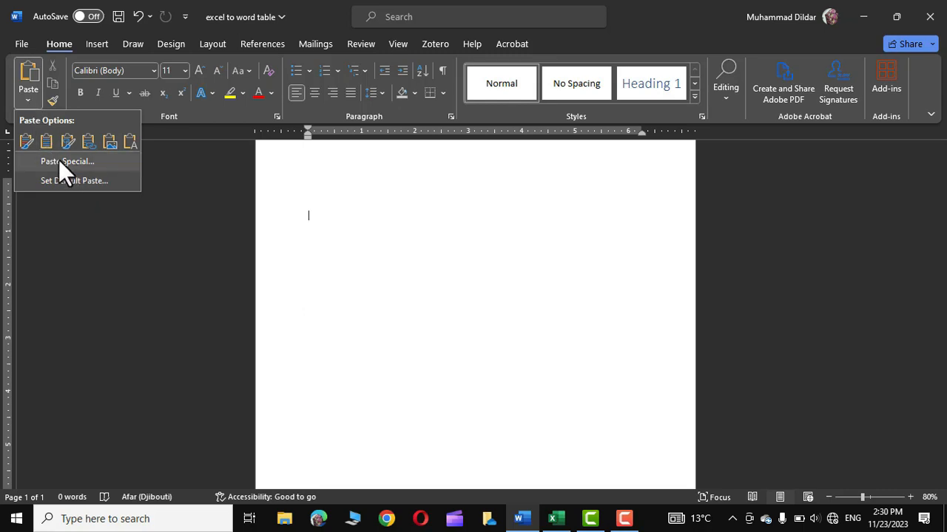
- Paste the table via Paste Special as a Microsoft Excel Worksheet Object
left_click(68, 161)
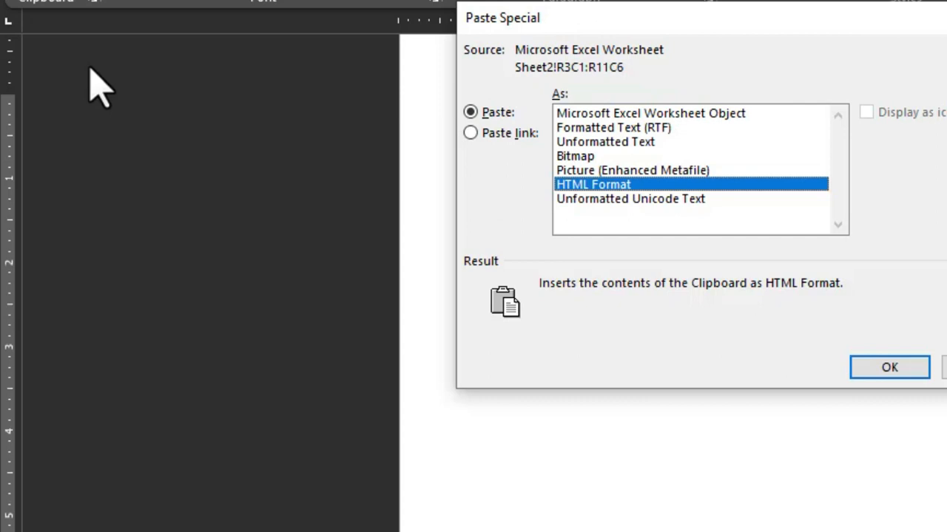
mouse_move(654, 137)
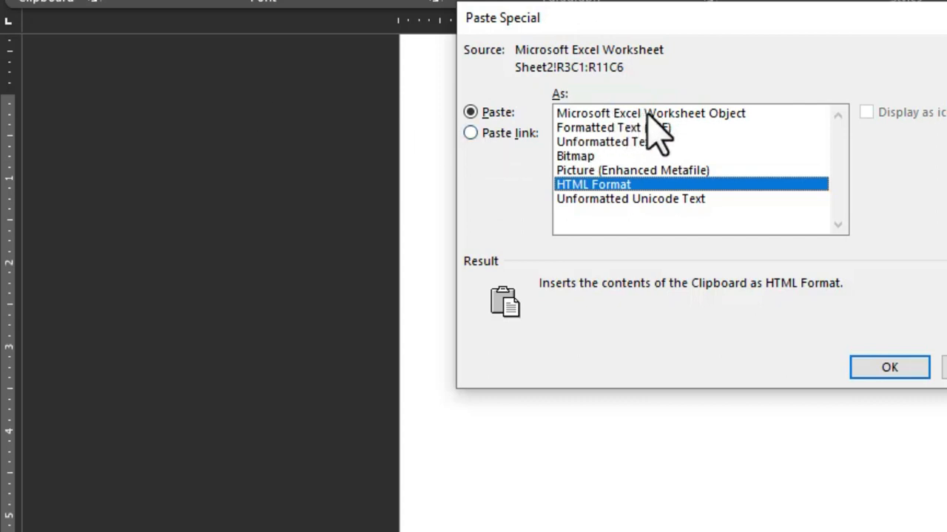
mouse_move(688, 133)
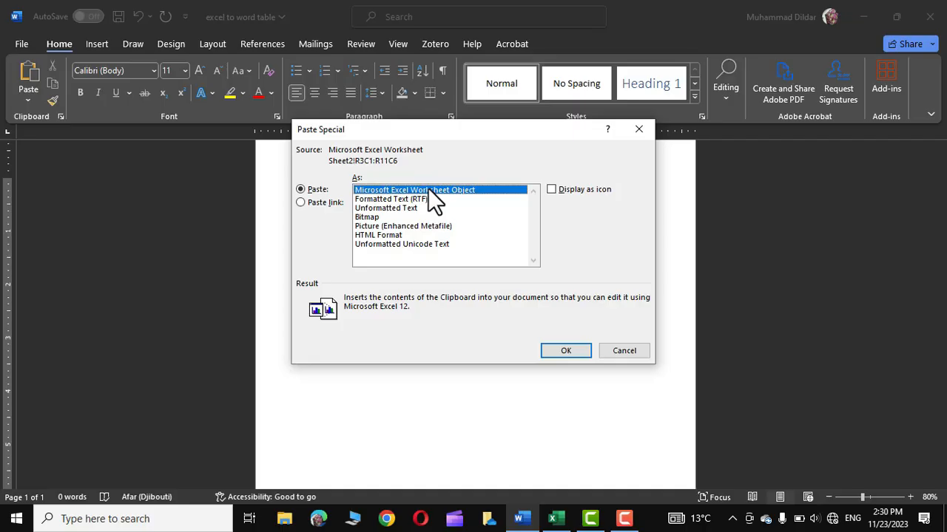
mouse_move(418, 222)
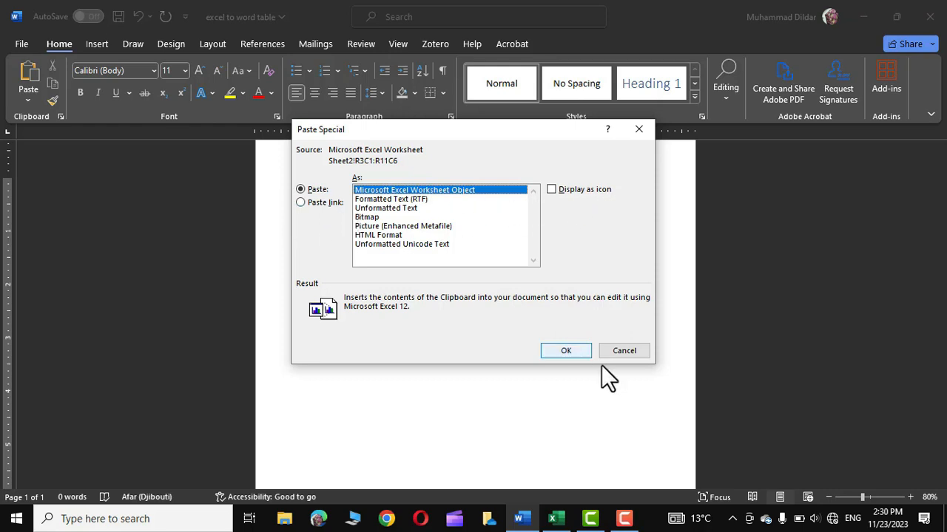
left_click(566, 351)
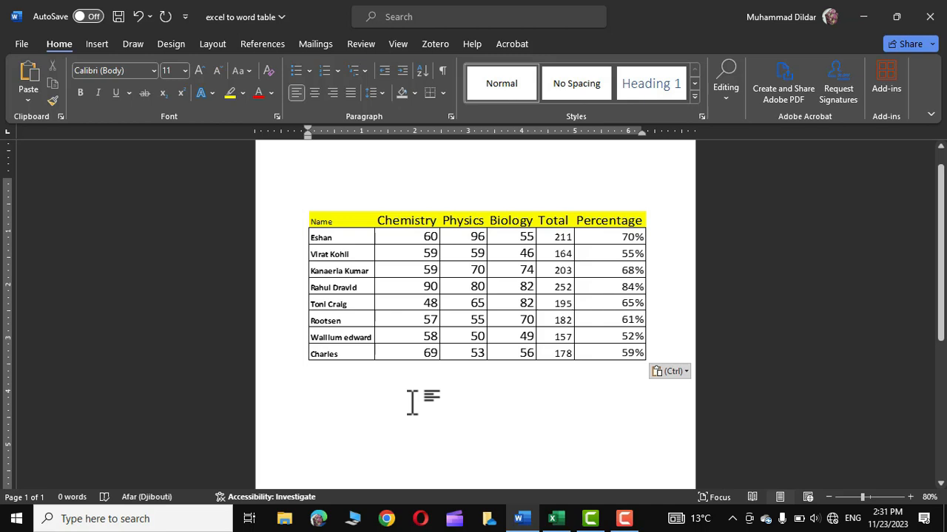
mouse_move(422, 280)
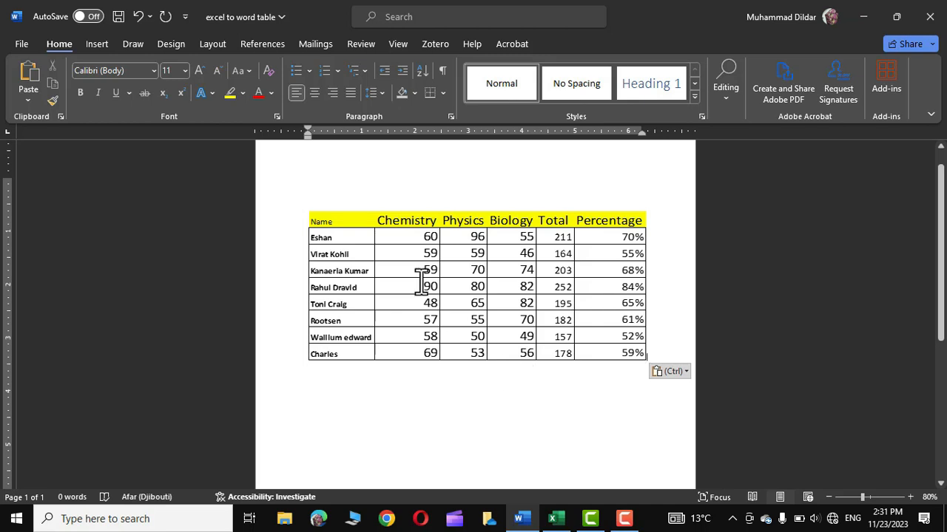
mouse_move(423, 237)
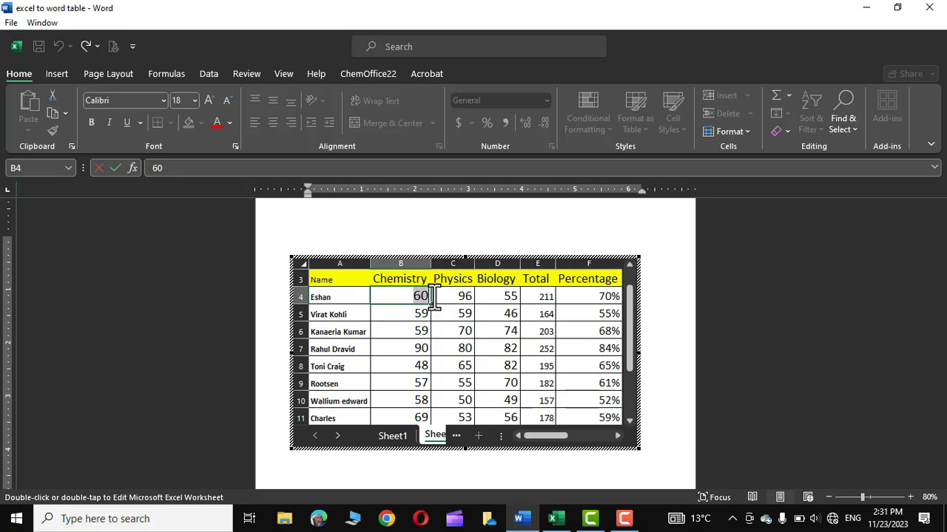
- Enter 70 as Eshan's Chemistry mark in the embedded worksheet, giving 221 and 74%
type("70")
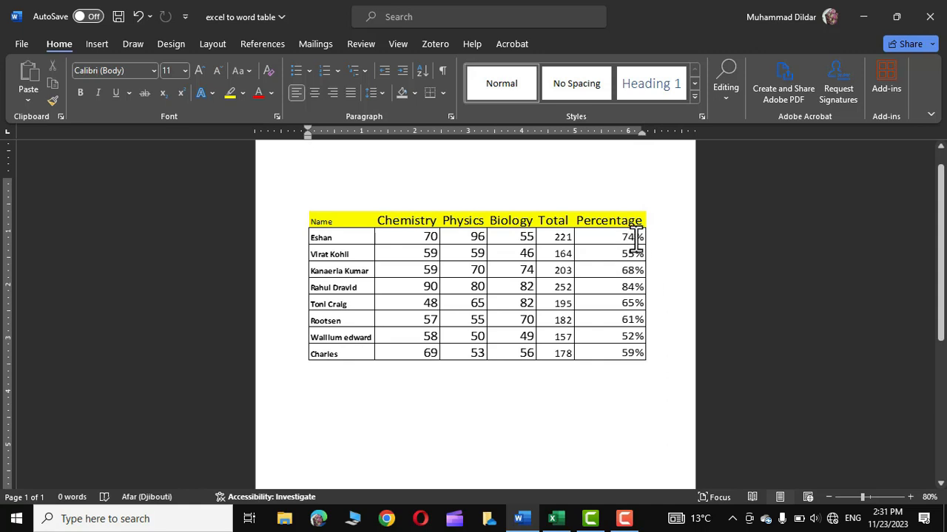
mouse_move(409, 182)
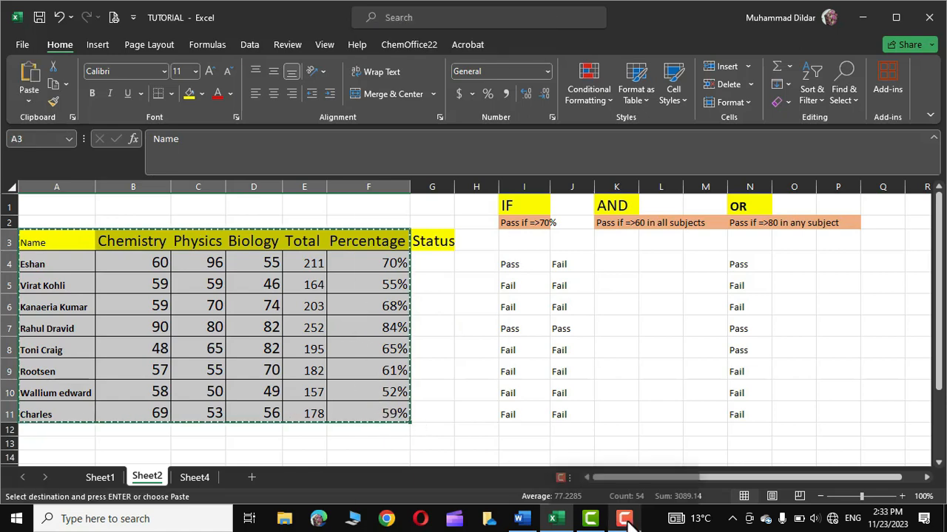
- Paste the table as a picture below the worksheet and adjust its picture format
left_click(521, 519)
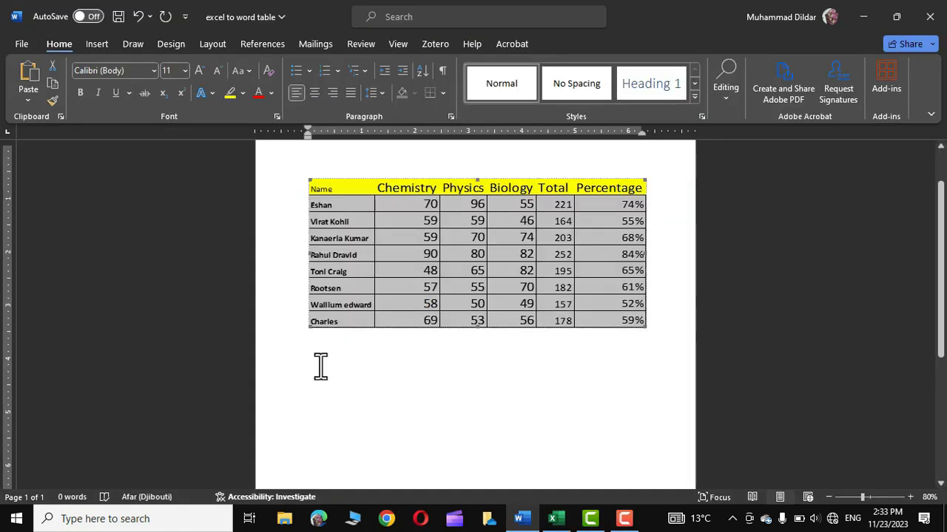
mouse_move(28, 78)
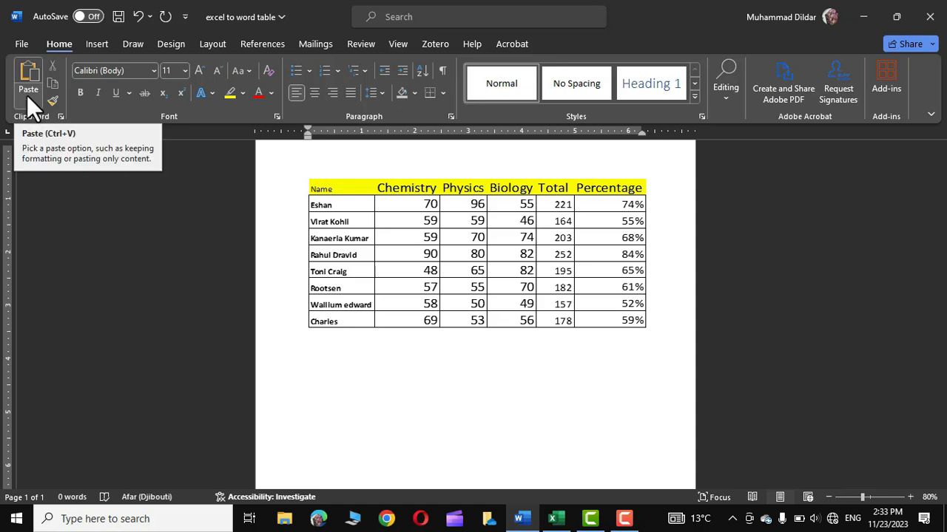
left_click(28, 78)
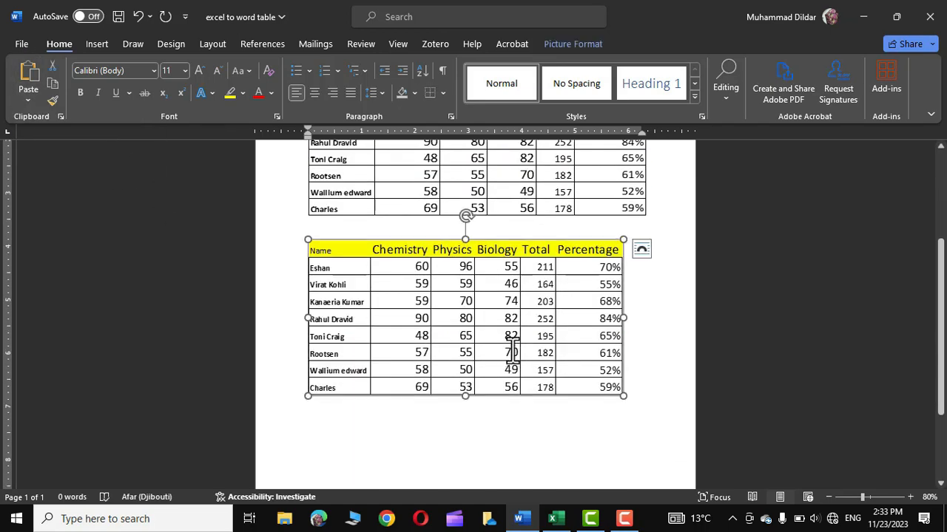
left_click(573, 44)
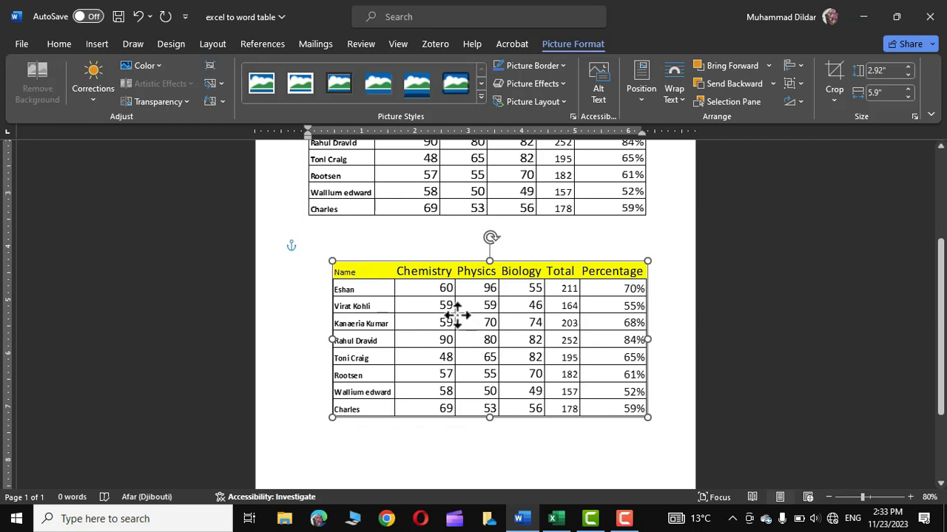
left_click(455, 83)
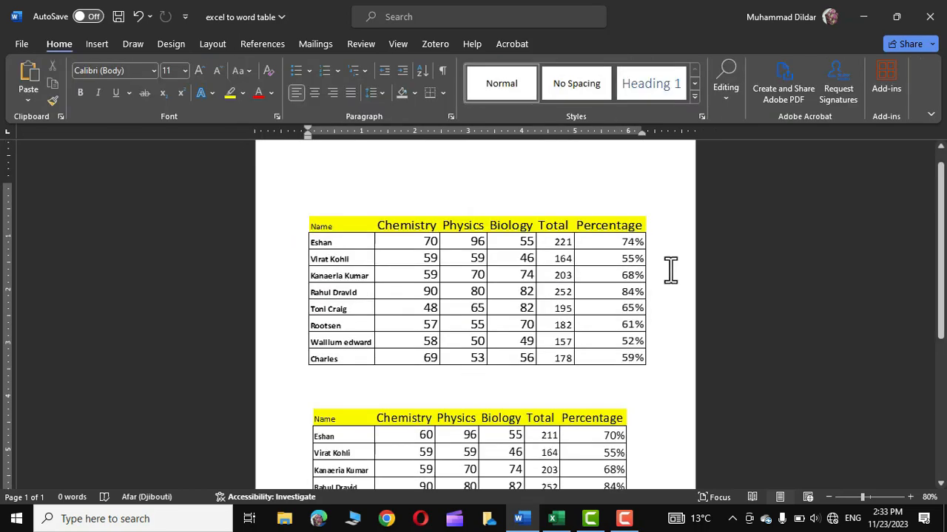
left_click(309, 394)
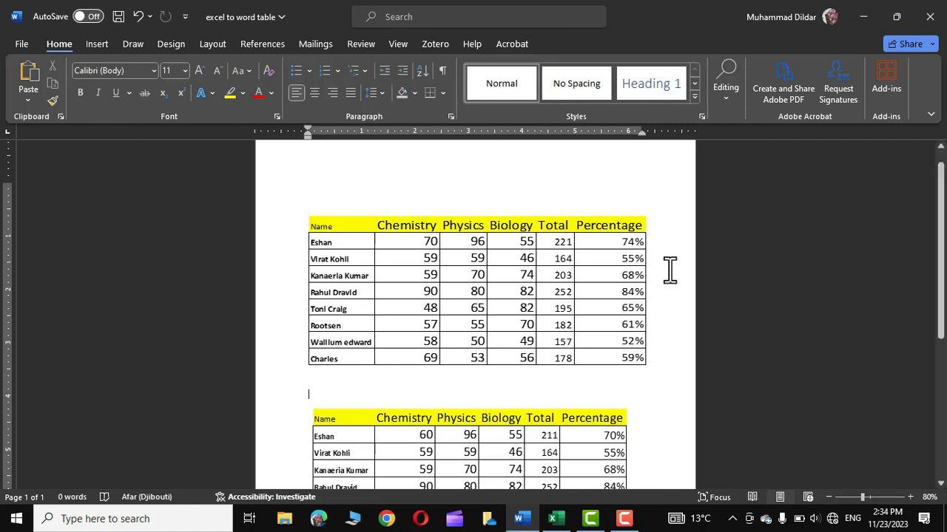